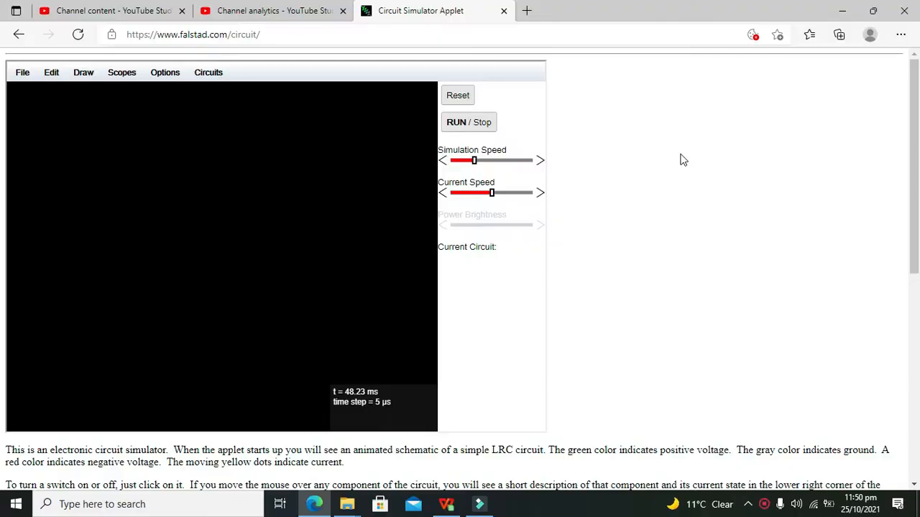
mouse_move(381, 215)
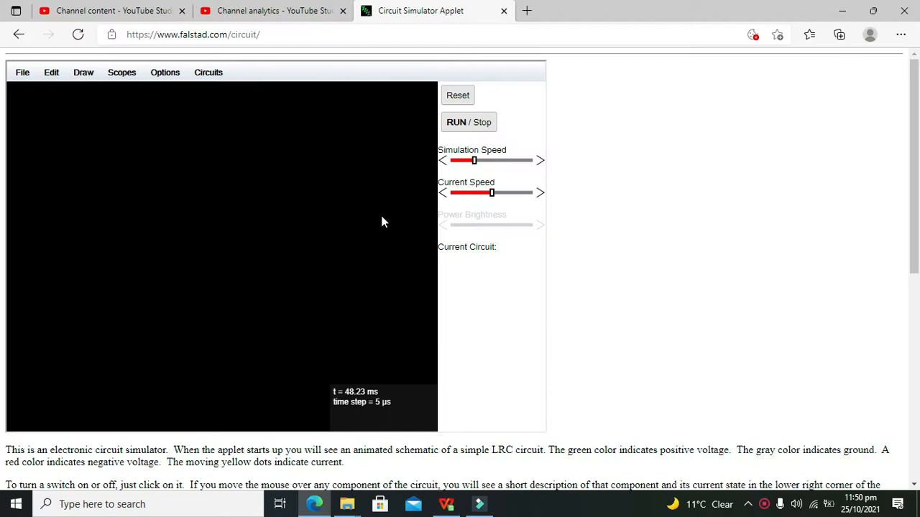
mouse_move(328, 212)
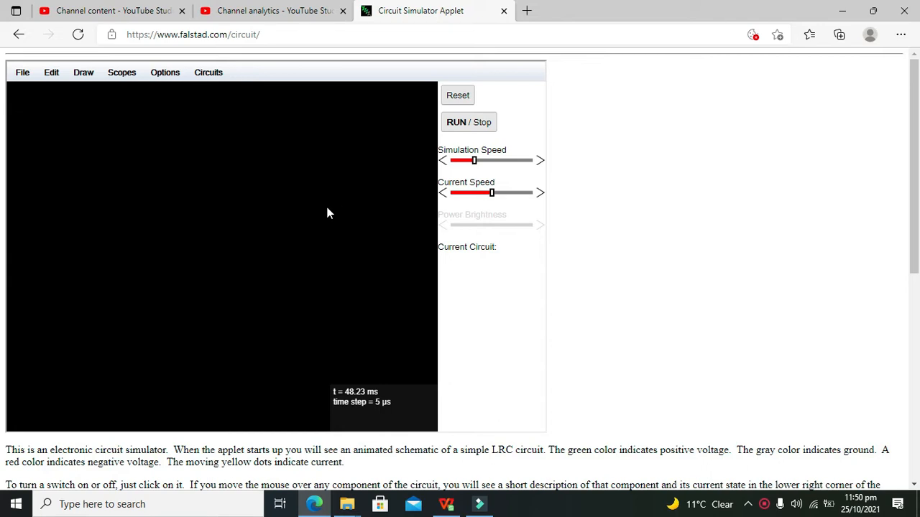
mouse_move(287, 199)
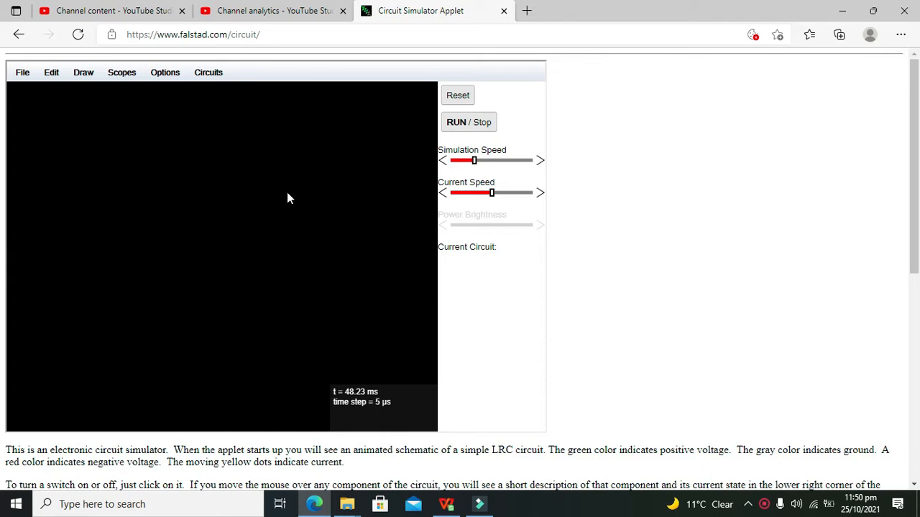
mouse_move(138, 195)
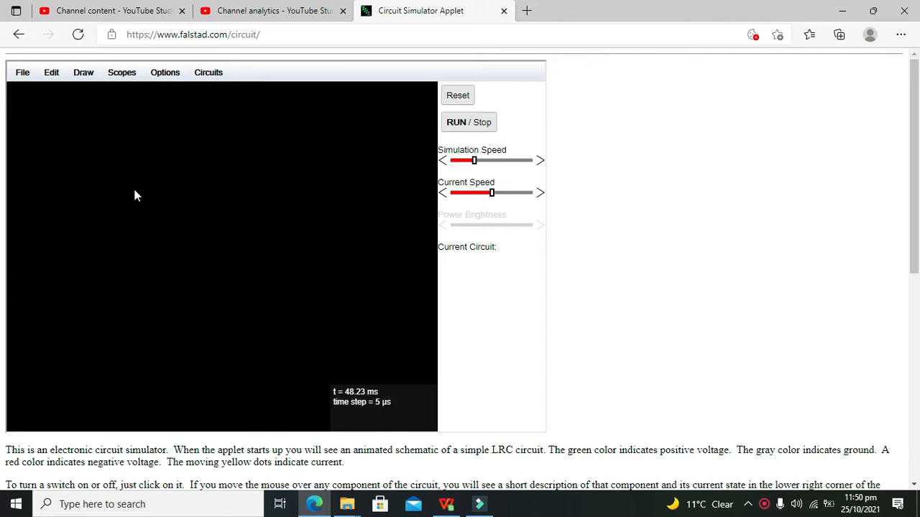
mouse_move(91, 171)
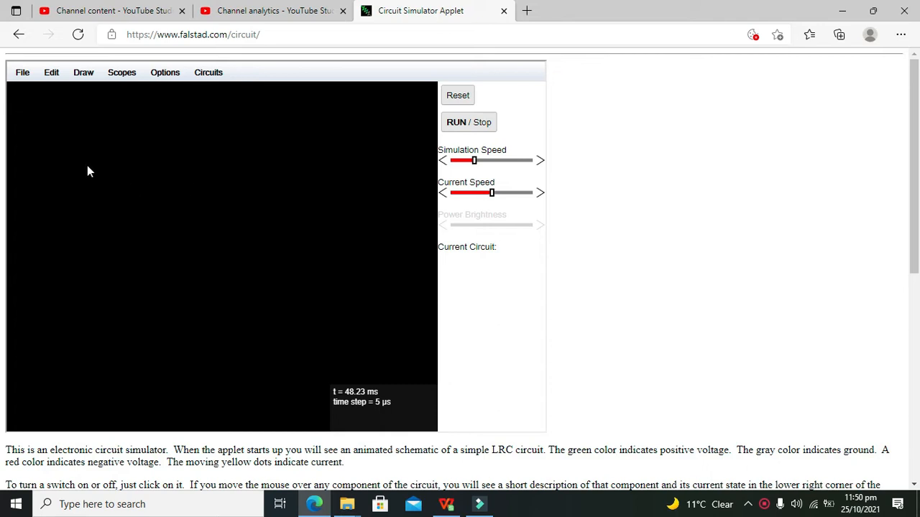
mouse_move(56, 176)
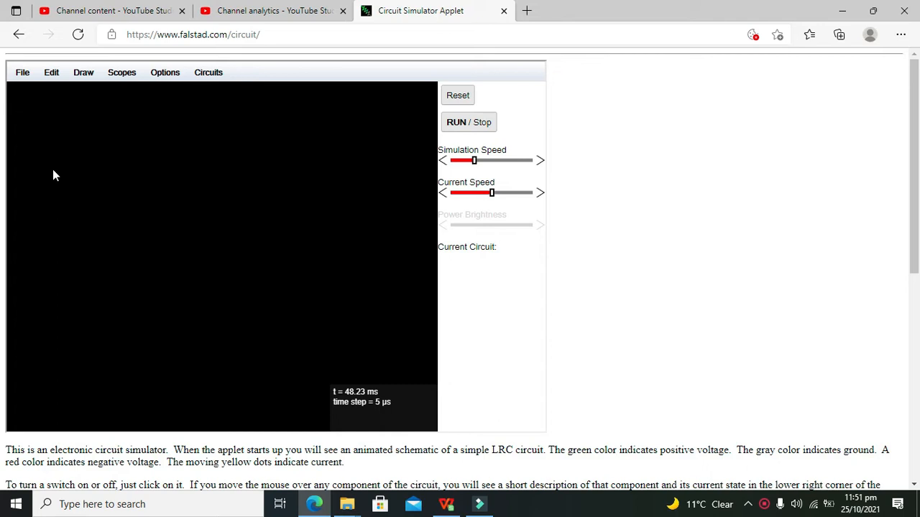
mouse_move(32, 193)
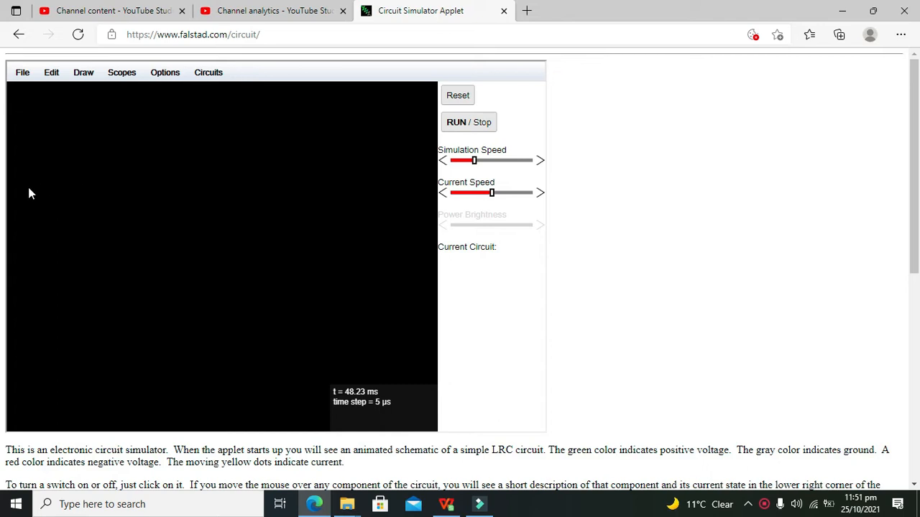
mouse_move(105, 241)
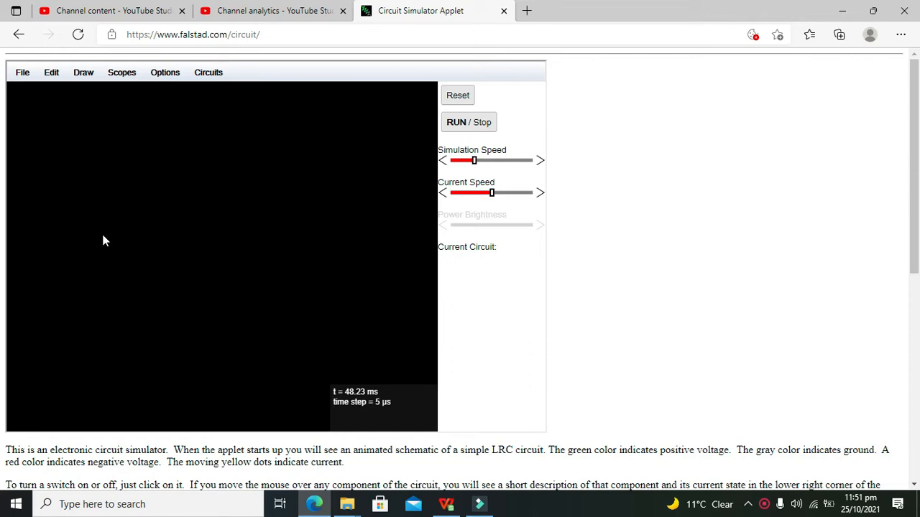
mouse_move(86, 250)
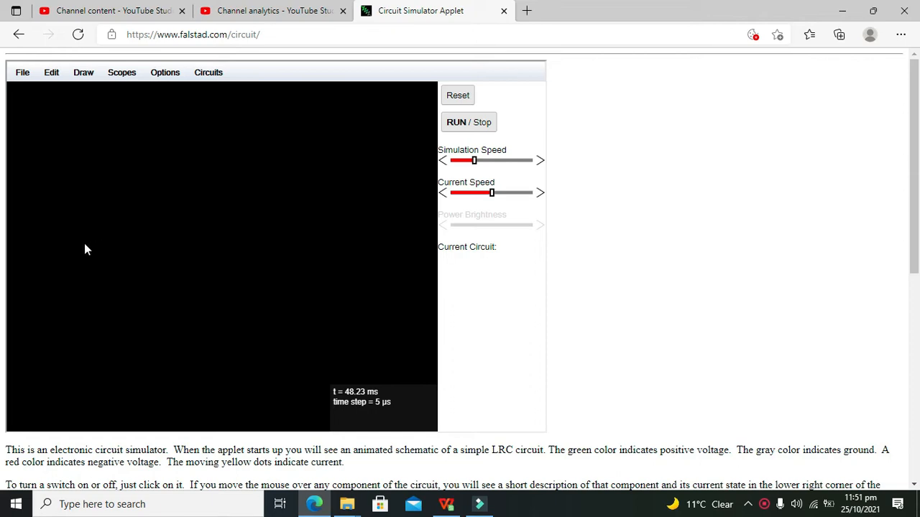
mouse_move(250, 337)
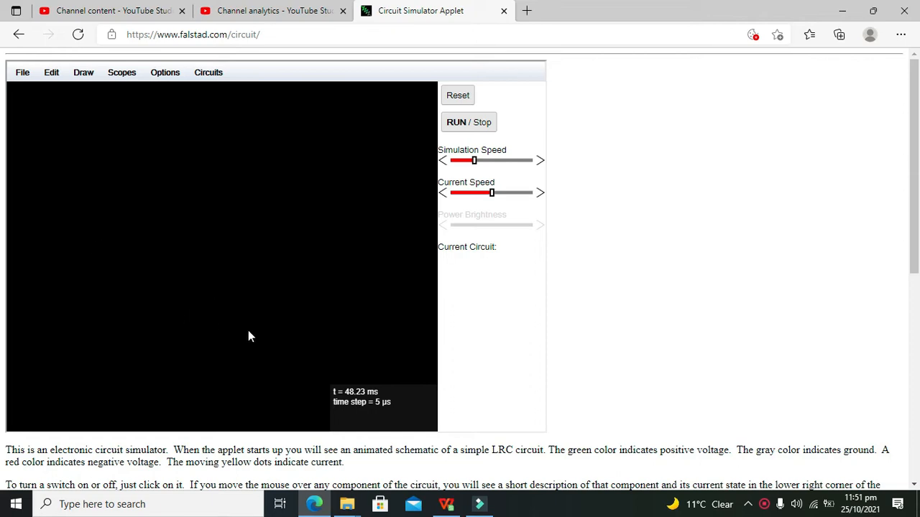
mouse_move(226, 342)
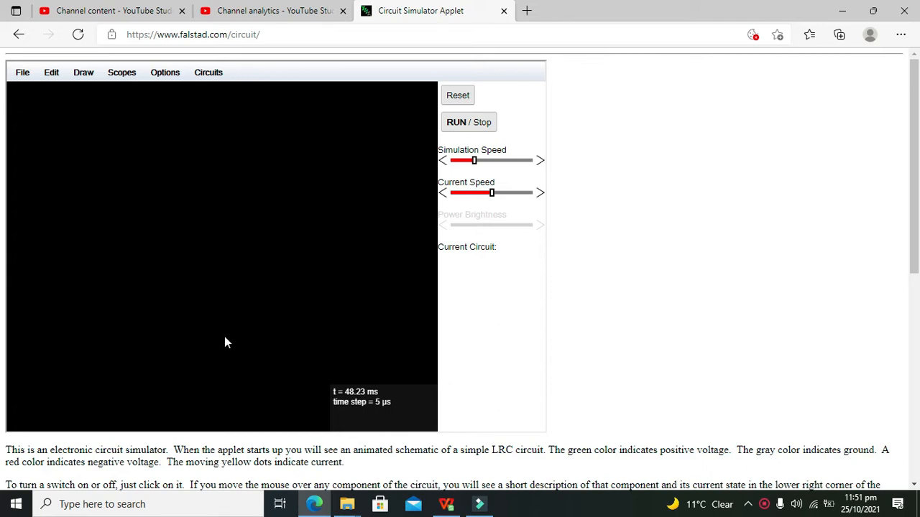
mouse_move(201, 271)
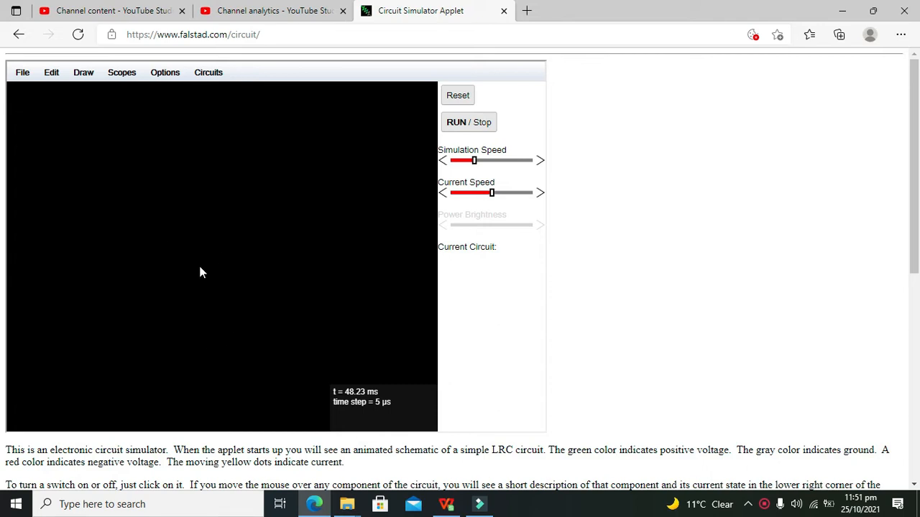
mouse_move(265, 281)
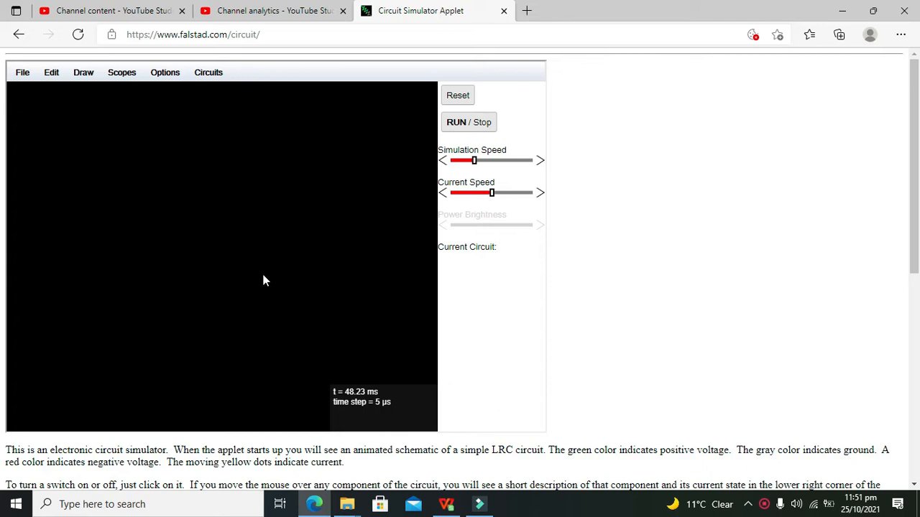
mouse_move(287, 256)
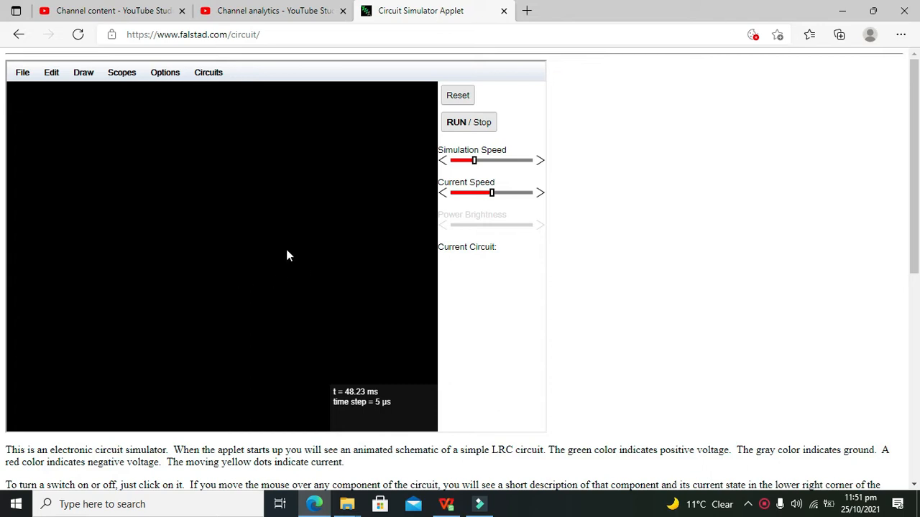
mouse_move(302, 257)
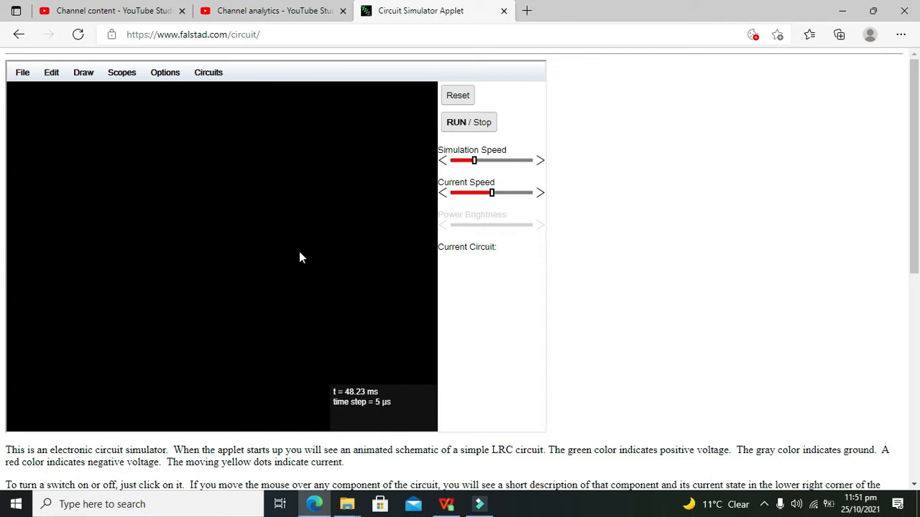
mouse_move(127, 95)
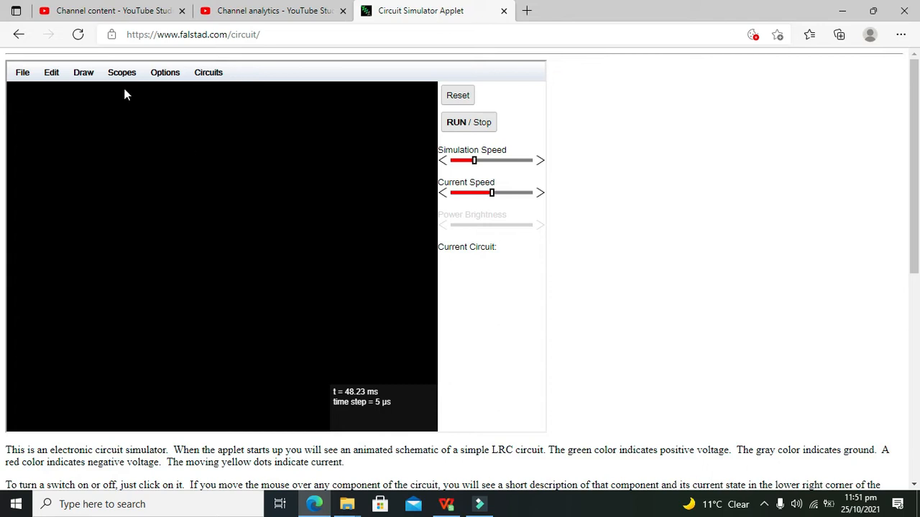
Place a four-input multiplexer (I0–I3, S0, S1, Q) from Draw > Digital Chips on the canvas.
click(83, 72)
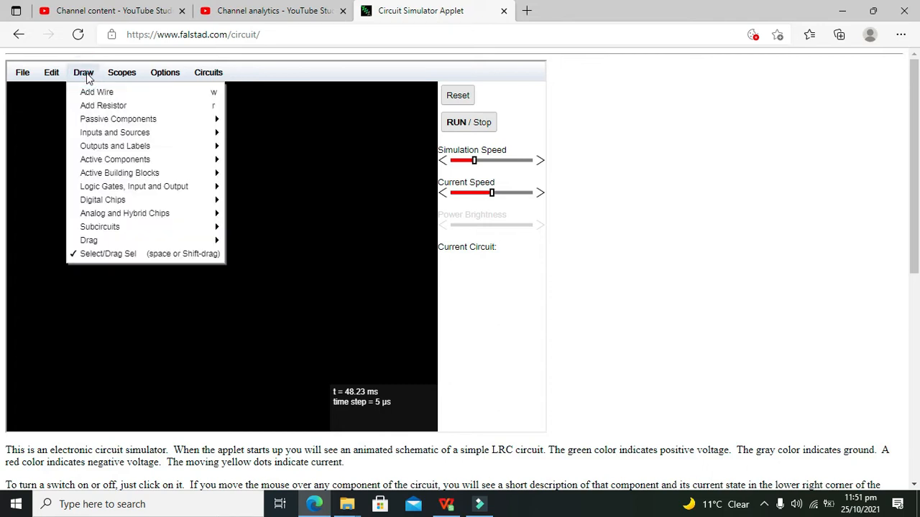
mouse_move(115, 158)
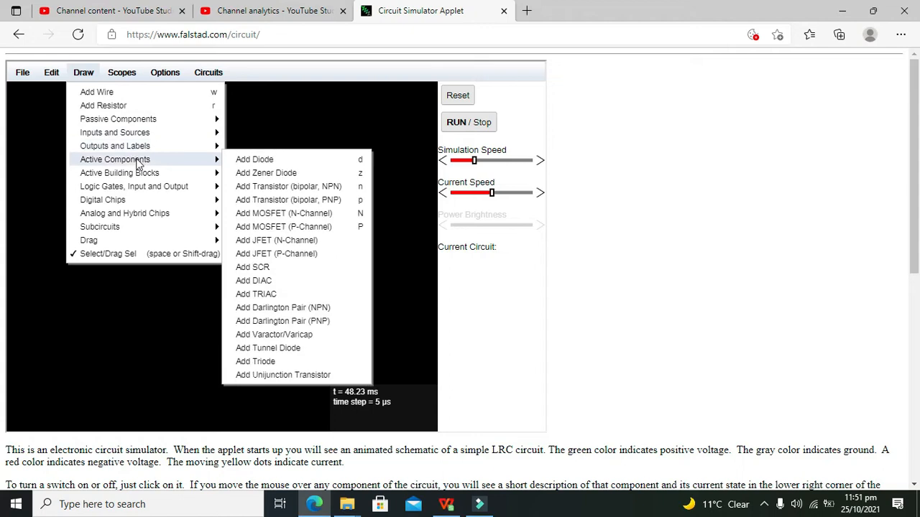
mouse_move(134, 187)
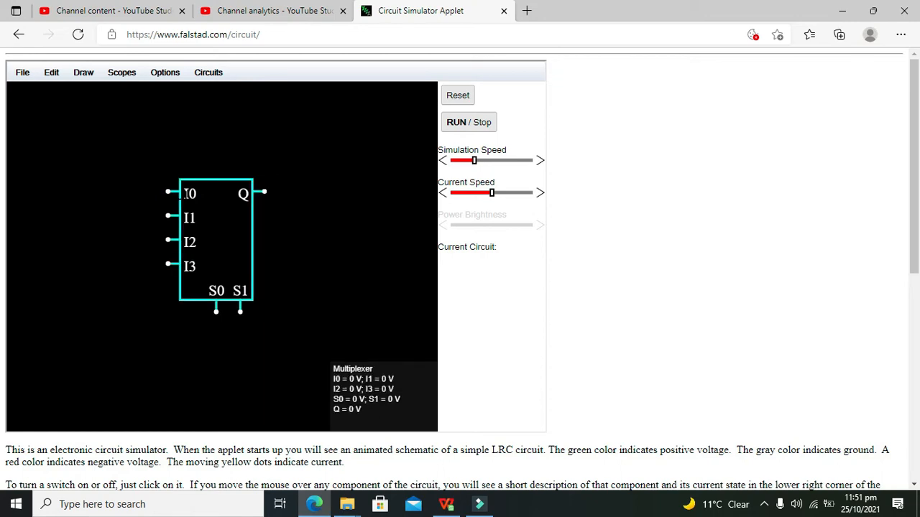
mouse_move(240, 309)
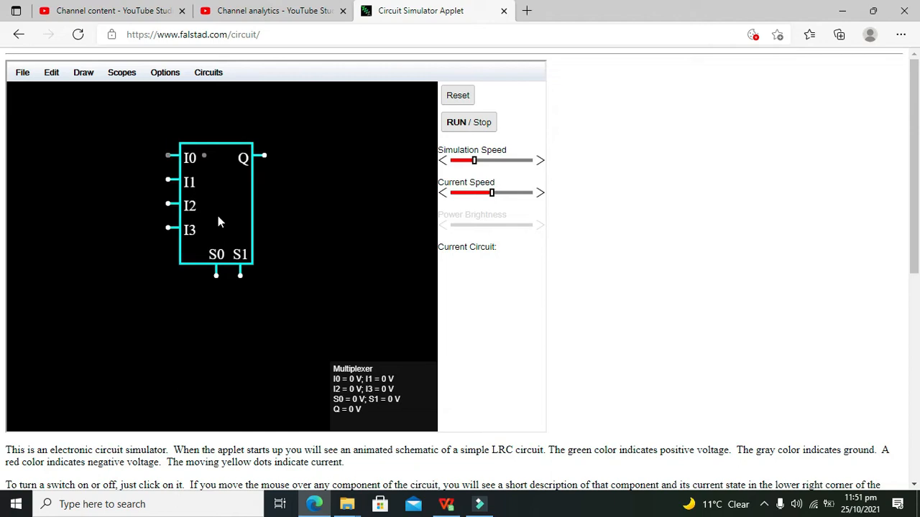
click(84, 72)
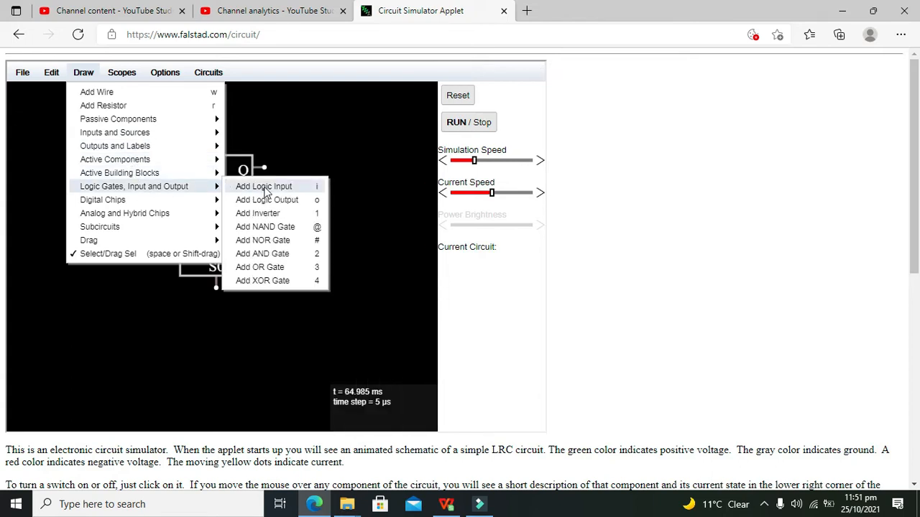
Wire a low logic input to I0 and add logic inputs for I1 and I2.
click(264, 187)
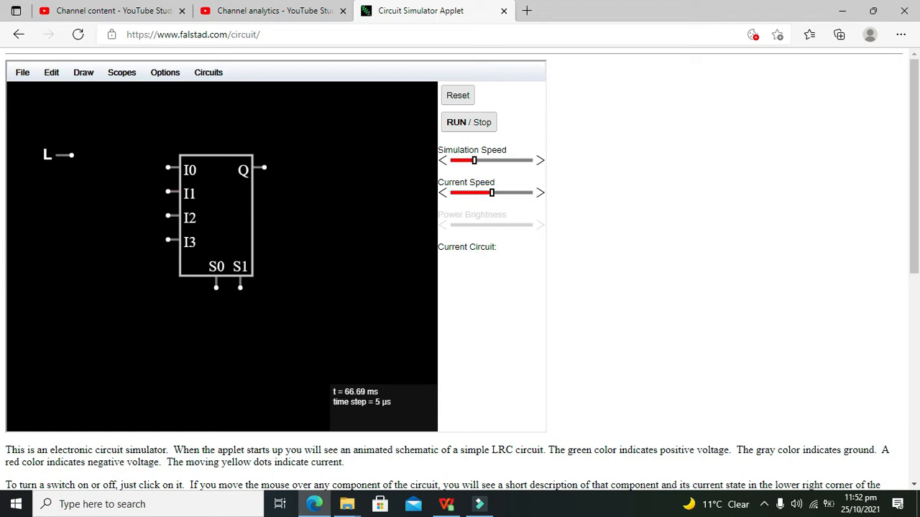
mouse_move(61, 156)
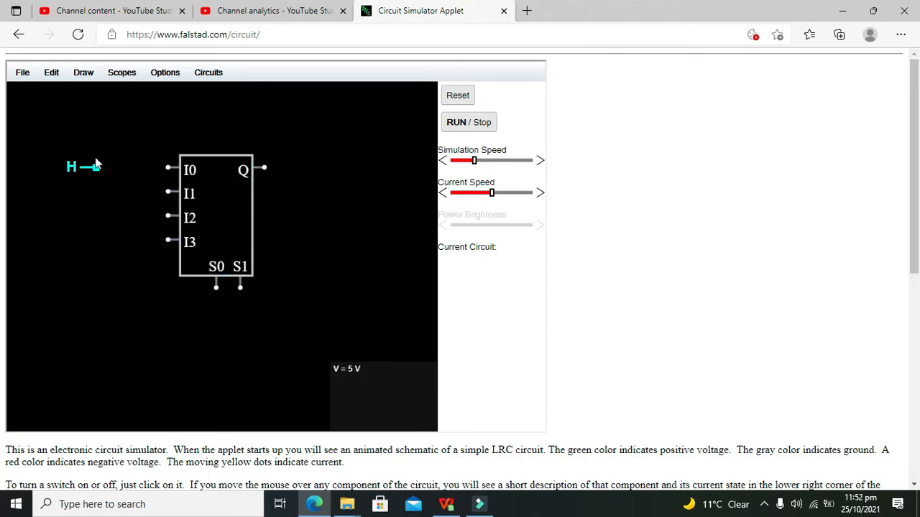
click(468, 121)
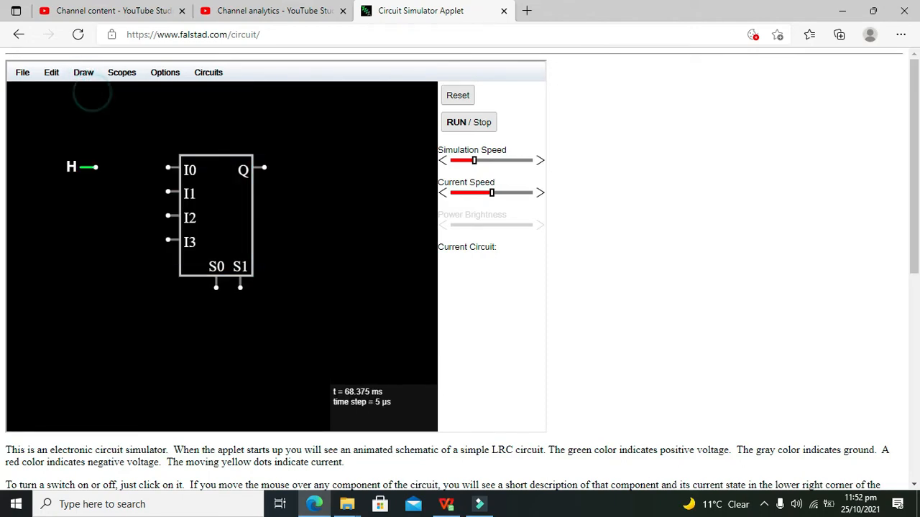
click(84, 167)
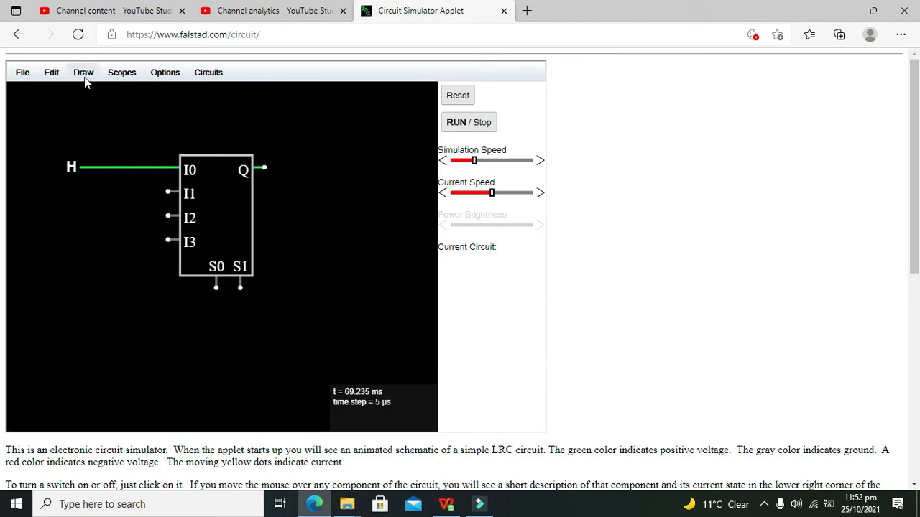
click(71, 167)
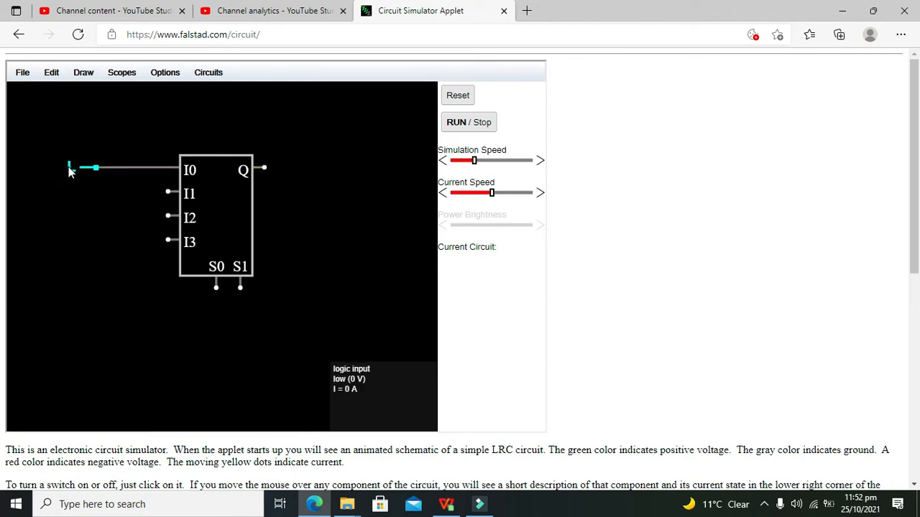
click(70, 167)
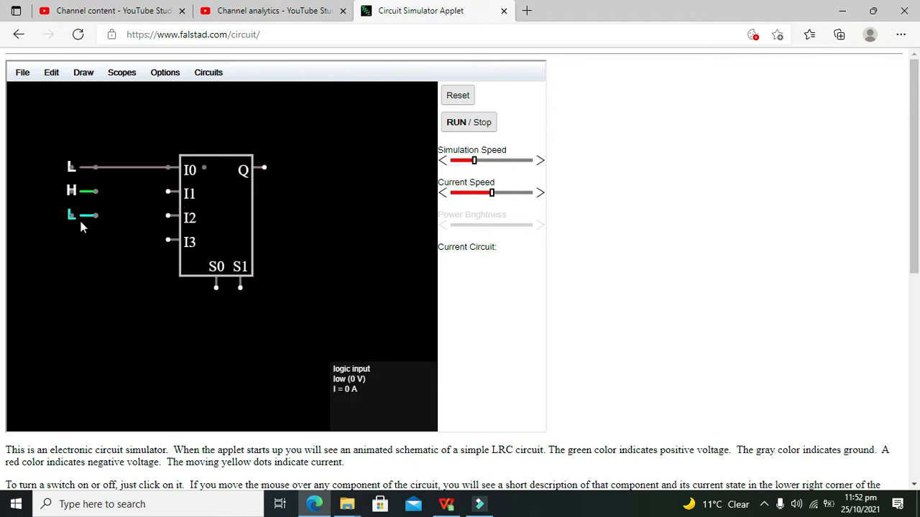
Add a fourth logic input for I3 and wire the inputs reading L, H, L, L to I0–I3.
click(92, 257)
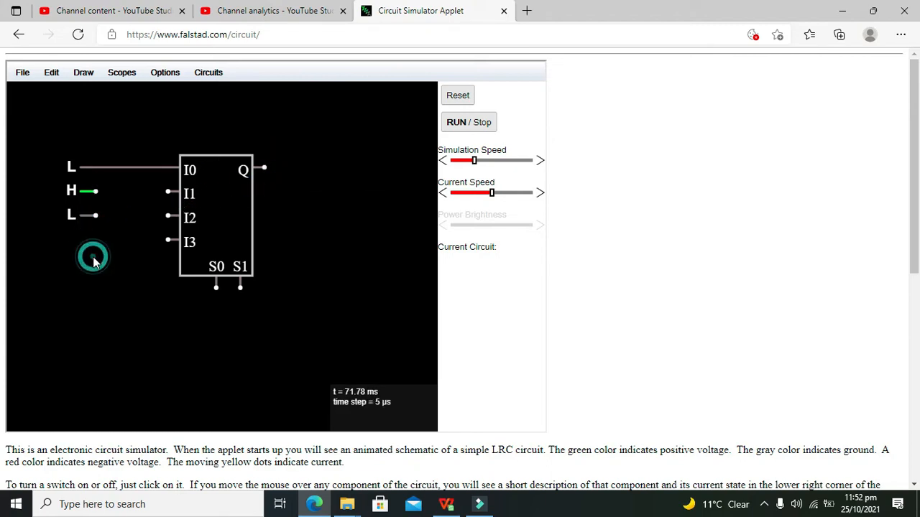
mouse_move(79, 239)
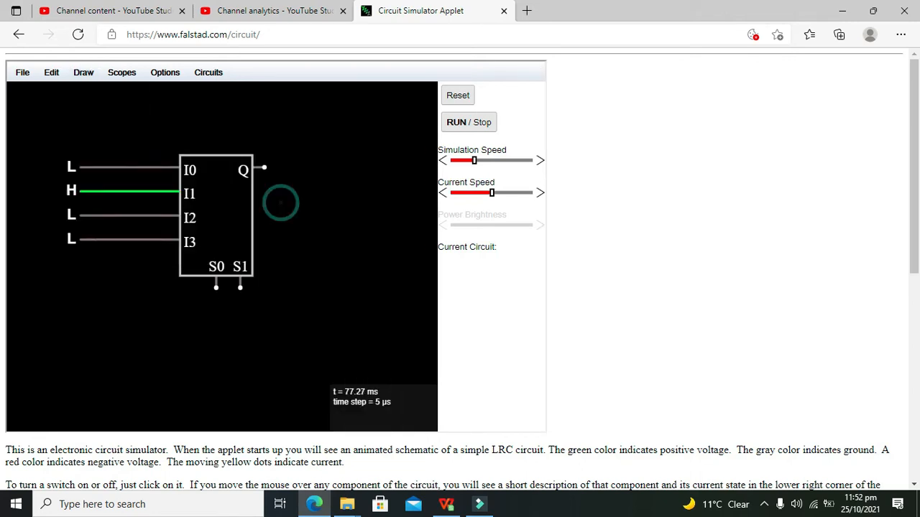
Add a logic output on Q and switch the I3 input to high.
click(281, 204)
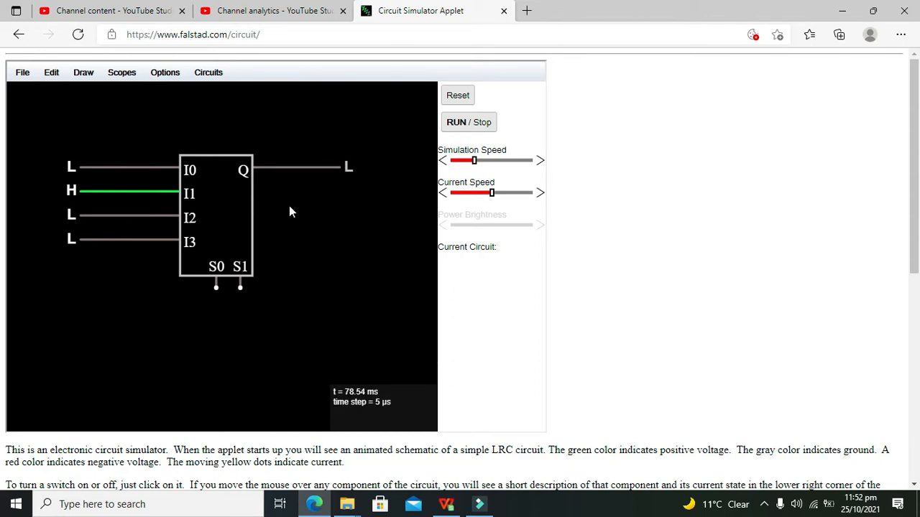
mouse_move(65, 247)
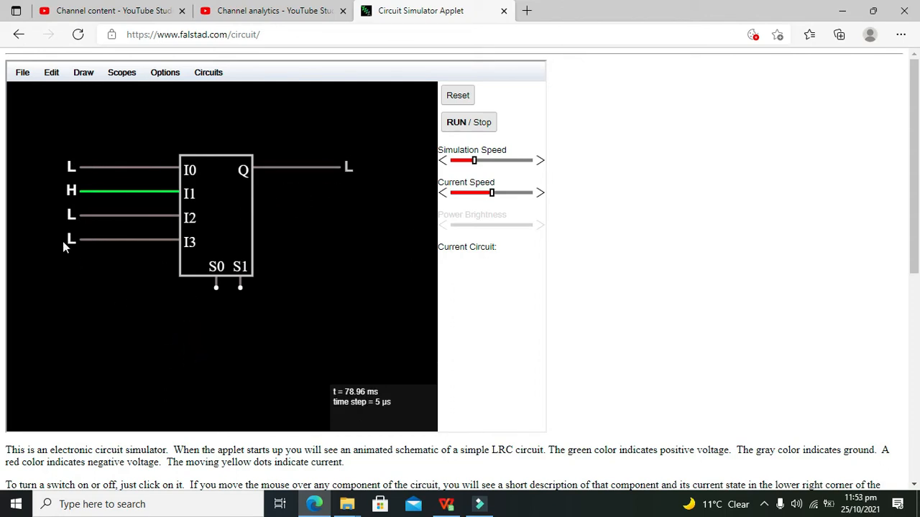
click(71, 238)
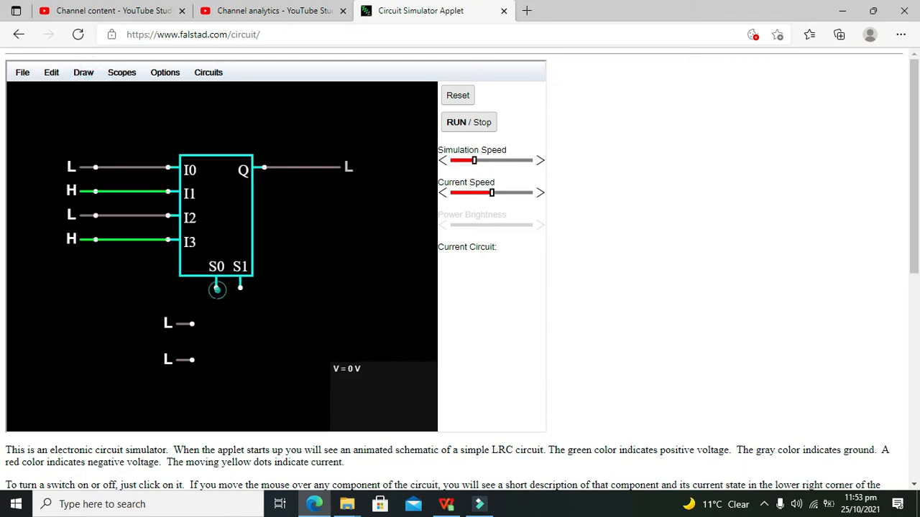
Wire the two lower logic inputs to the S0 and S1 select pins.
click(217, 288)
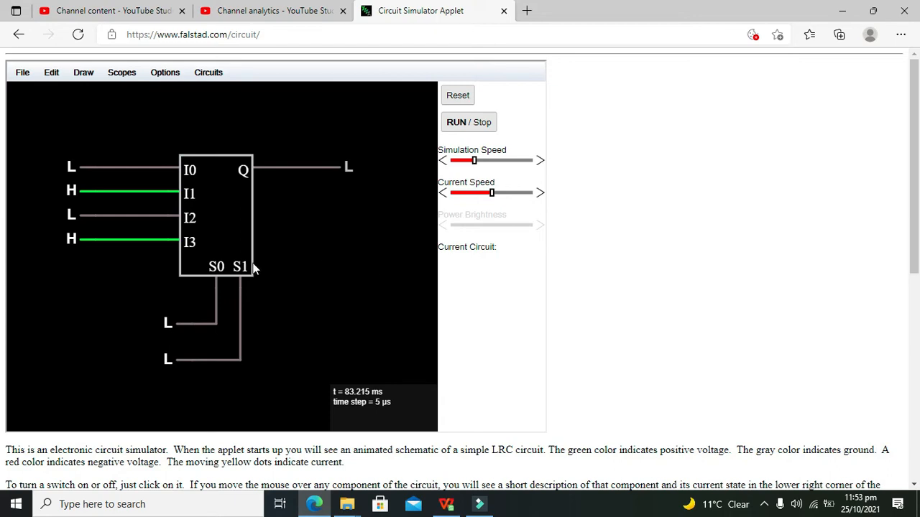
mouse_move(317, 276)
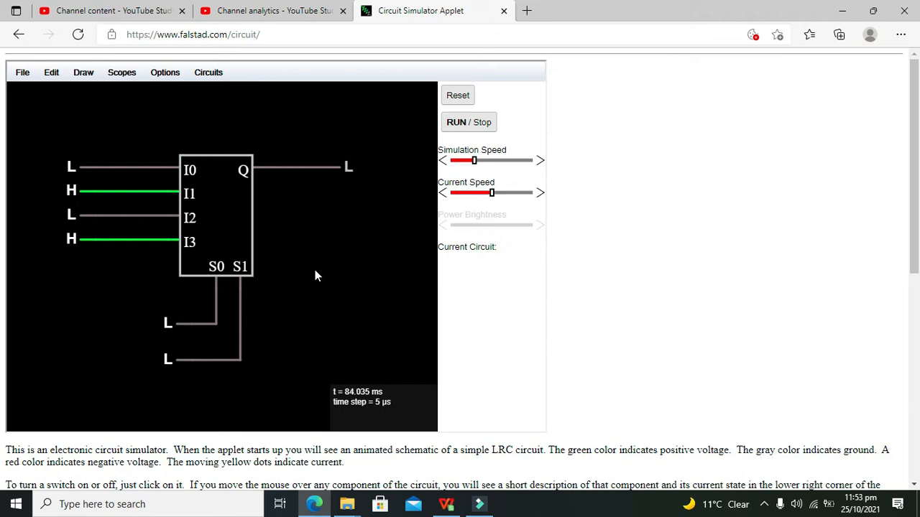
mouse_move(170, 324)
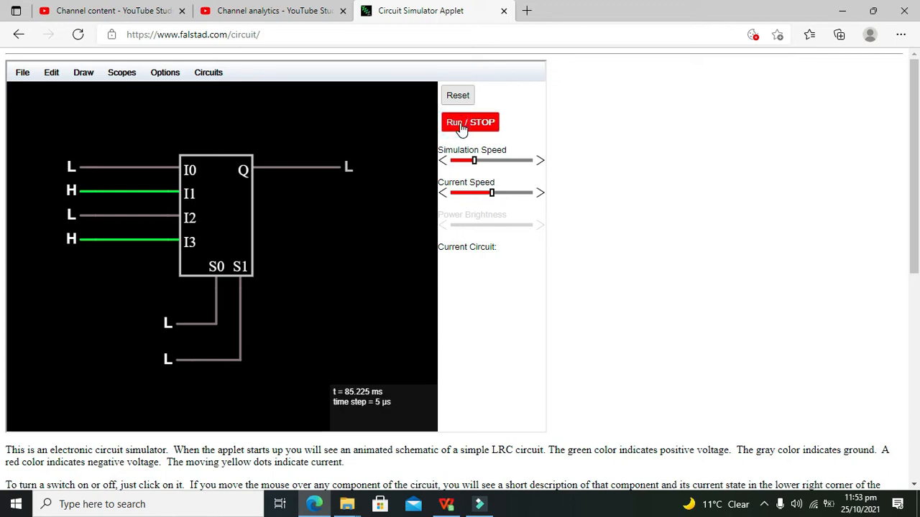
Set data inputs to I0=H, I1=L, I2=L, I3=H and check Q is high with both selects low.
click(469, 121)
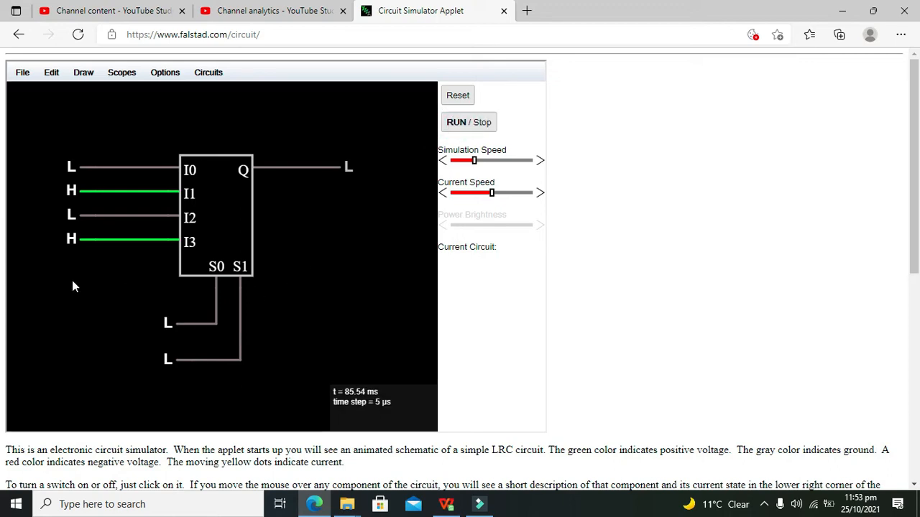
mouse_move(72, 192)
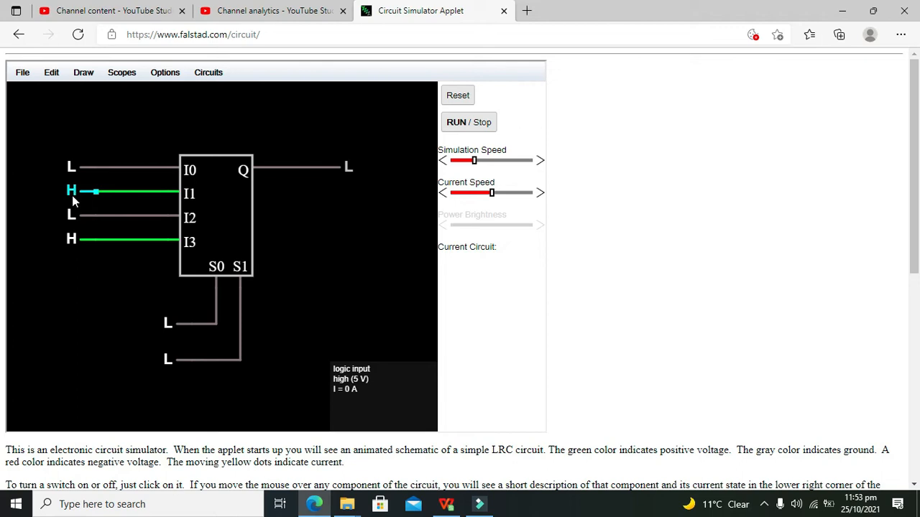
click(72, 193)
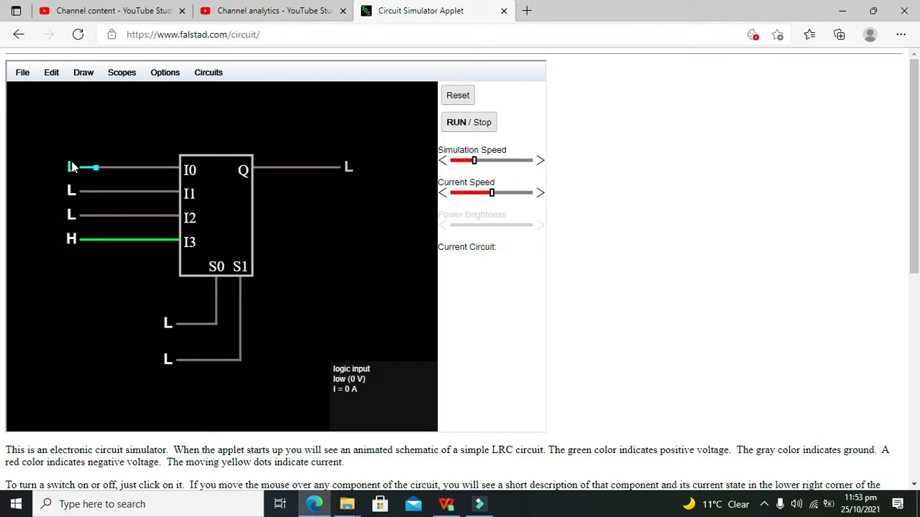
click(72, 167)
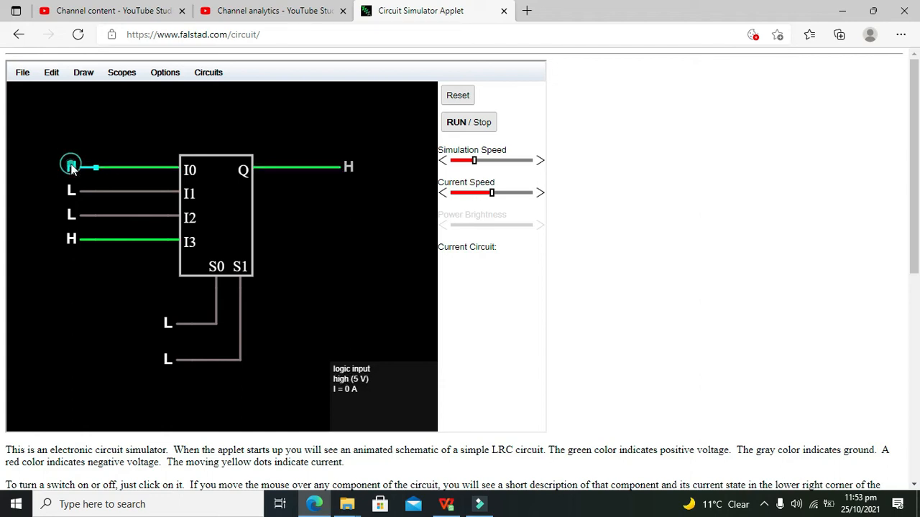
click(70, 167)
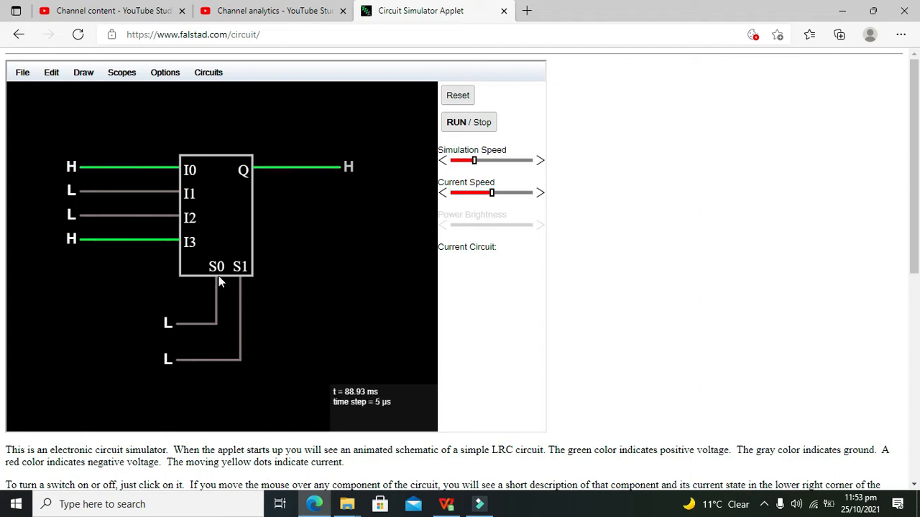
mouse_move(164, 375)
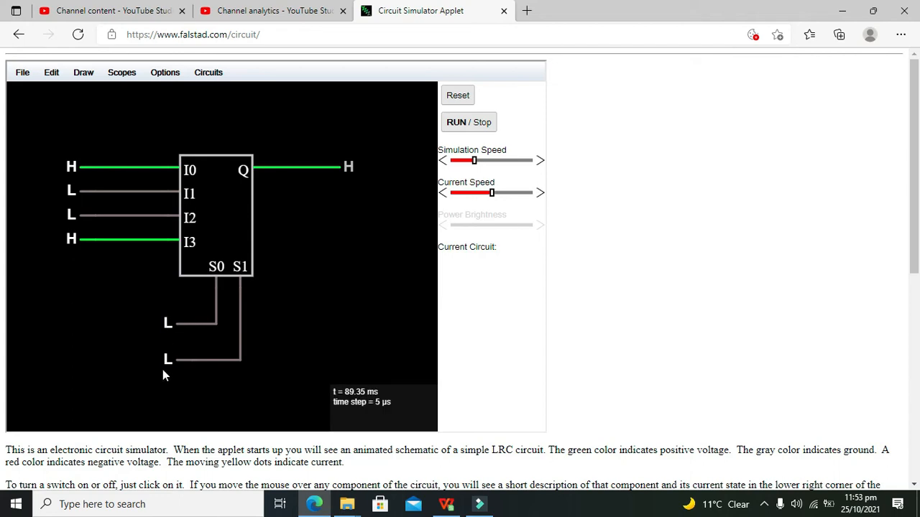
mouse_move(167, 324)
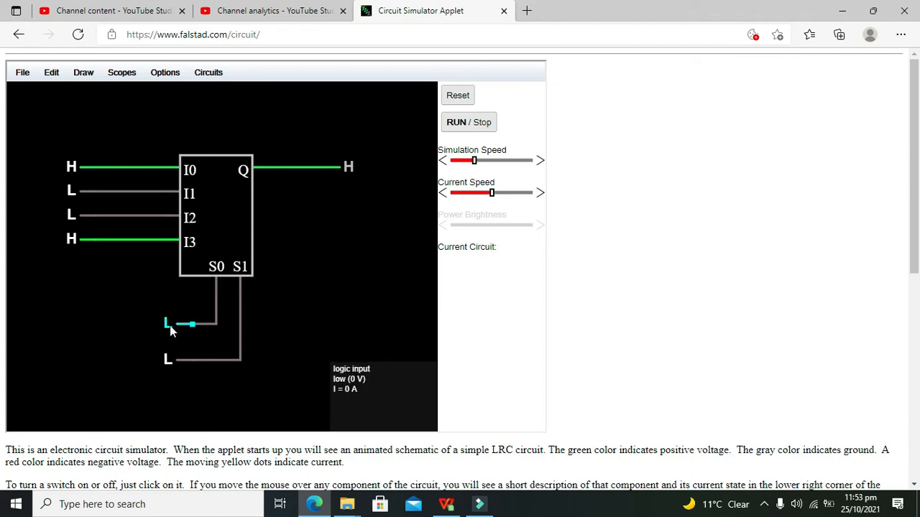
mouse_move(167, 356)
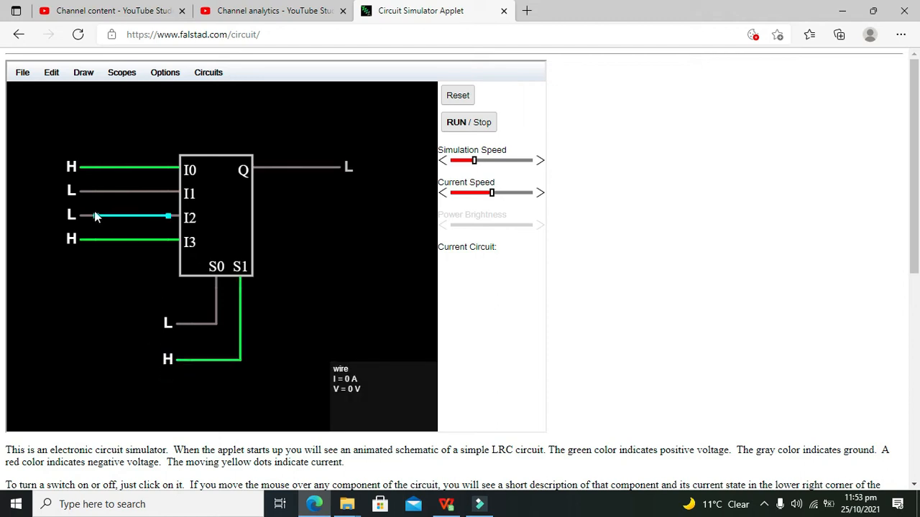
mouse_move(72, 166)
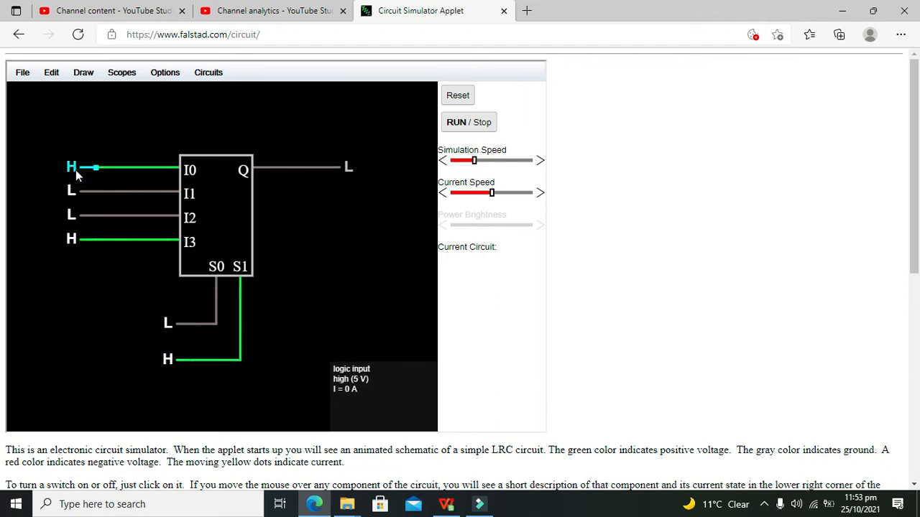
Return I0 low, set S0 high and S1 low, then switch I1 high so Q goes high.
click(71, 167)
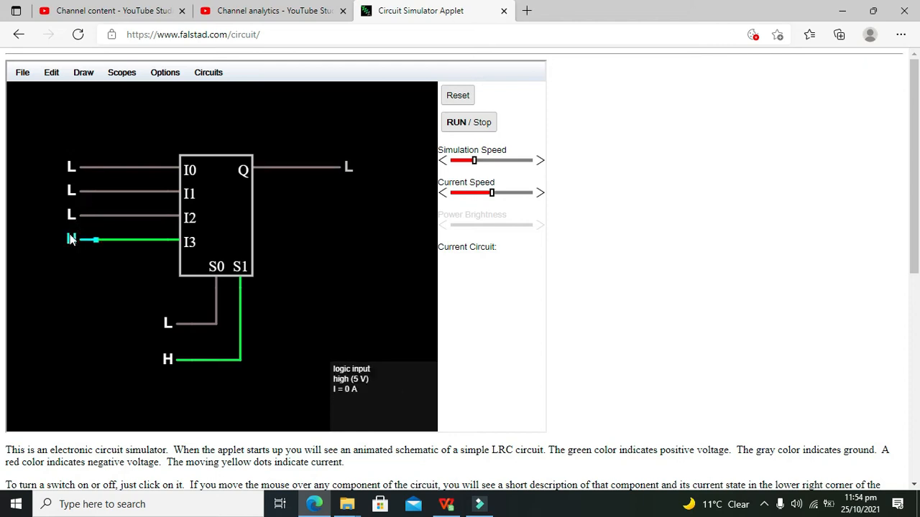
click(70, 239)
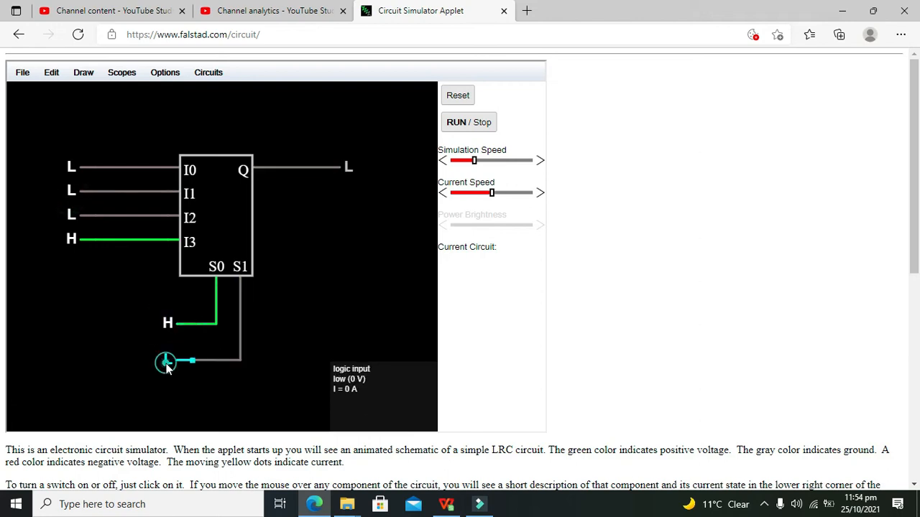
click(165, 362)
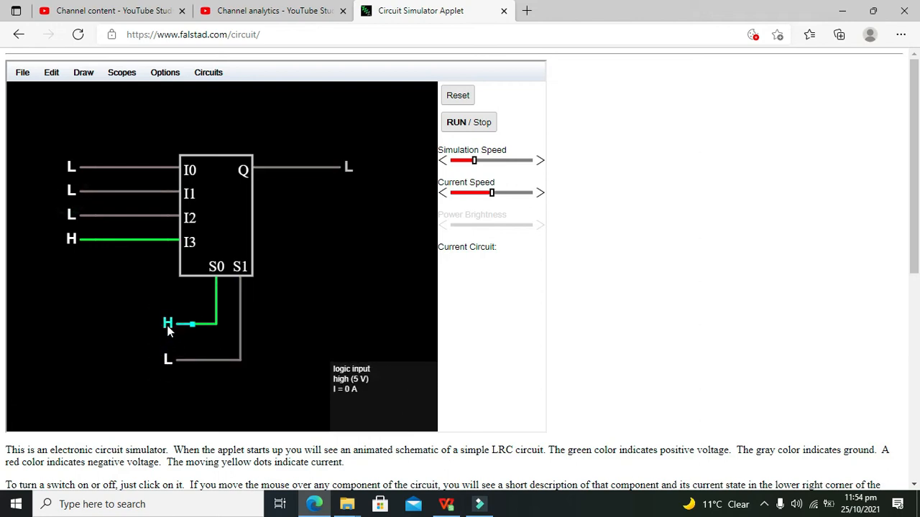
click(167, 325)
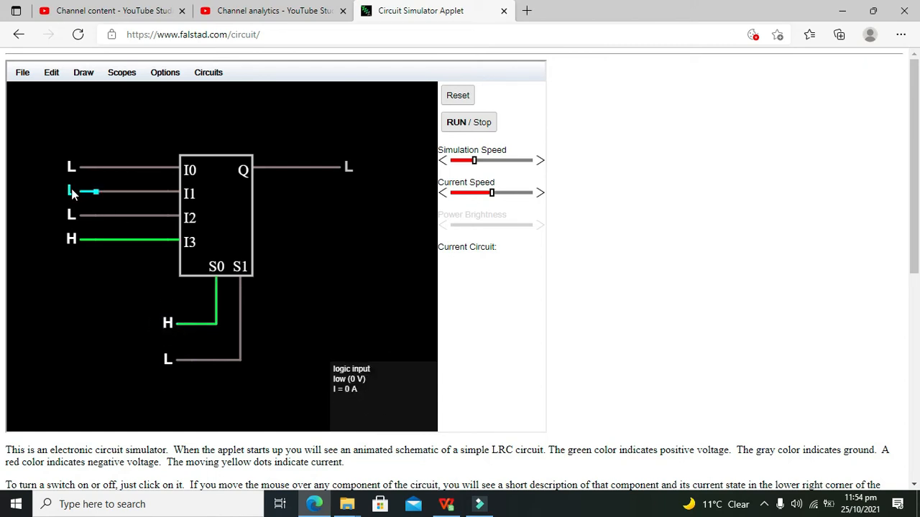
click(70, 193)
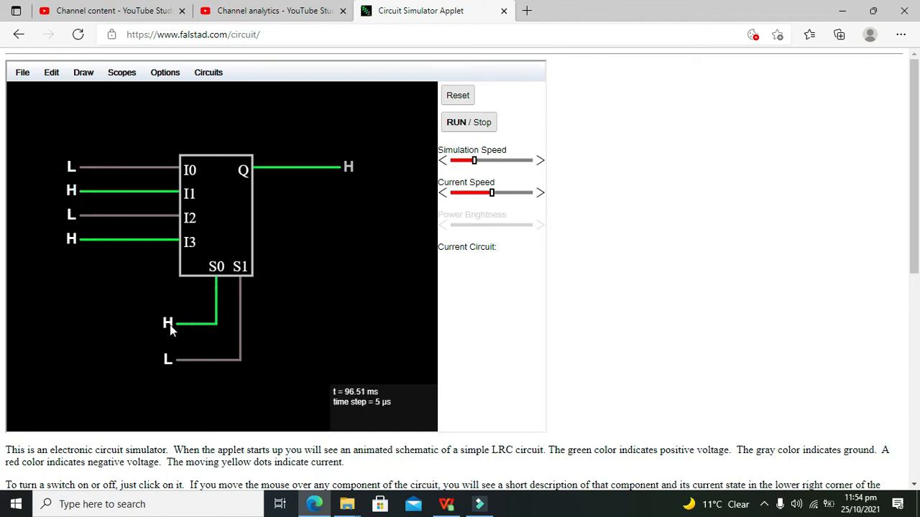
Select I2, toggle I2 high to confirm Q follows, then return I2 low.
click(166, 359)
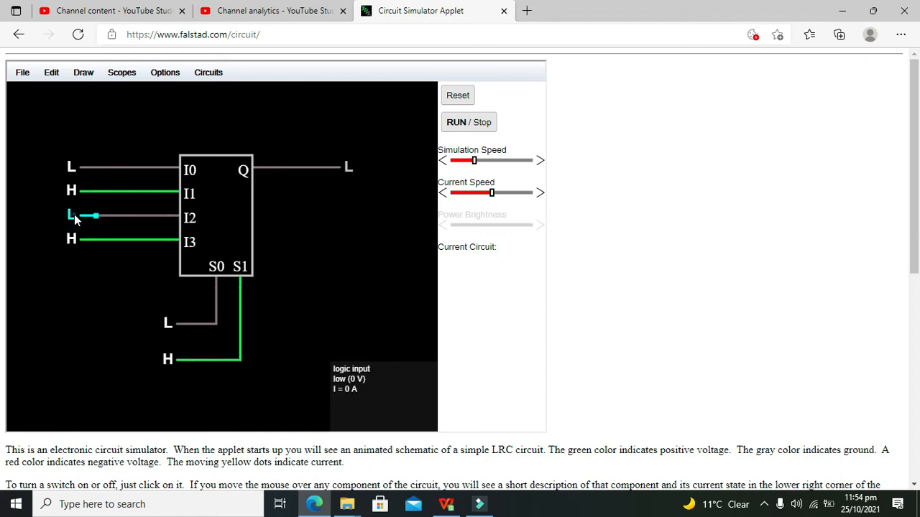
click(72, 215)
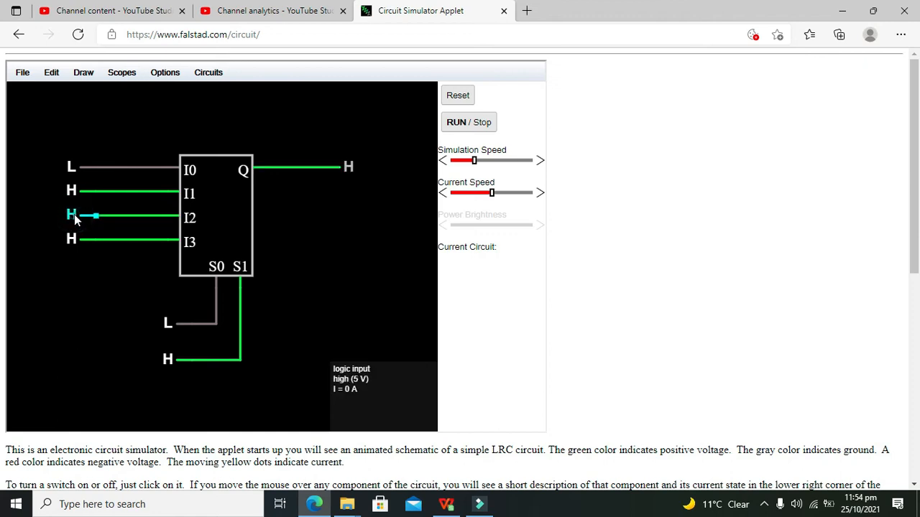
click(71, 216)
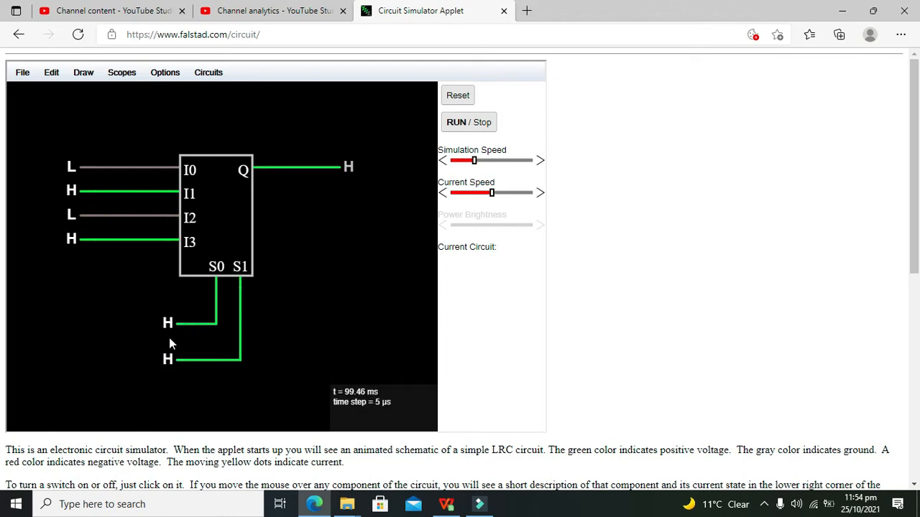
With both selects high, toggle I3 low, high and low again, confirming Q follows it.
click(70, 238)
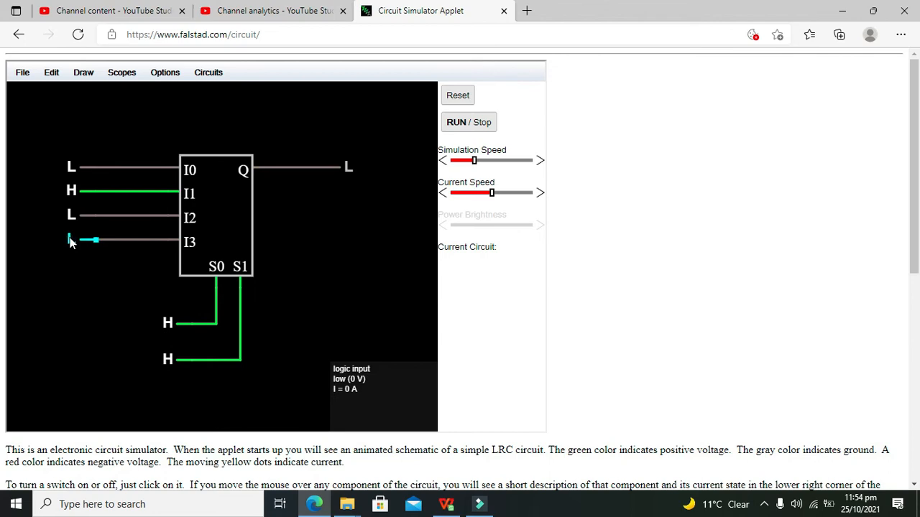
click(72, 239)
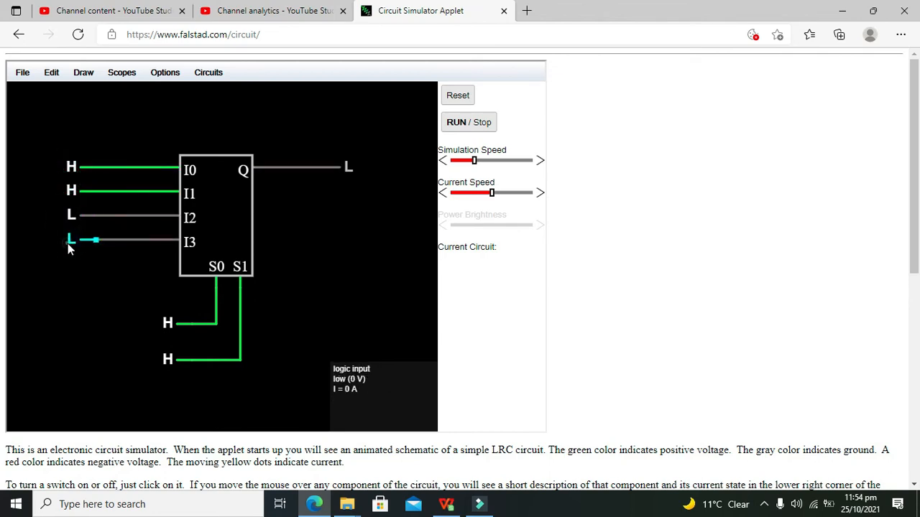
click(71, 238)
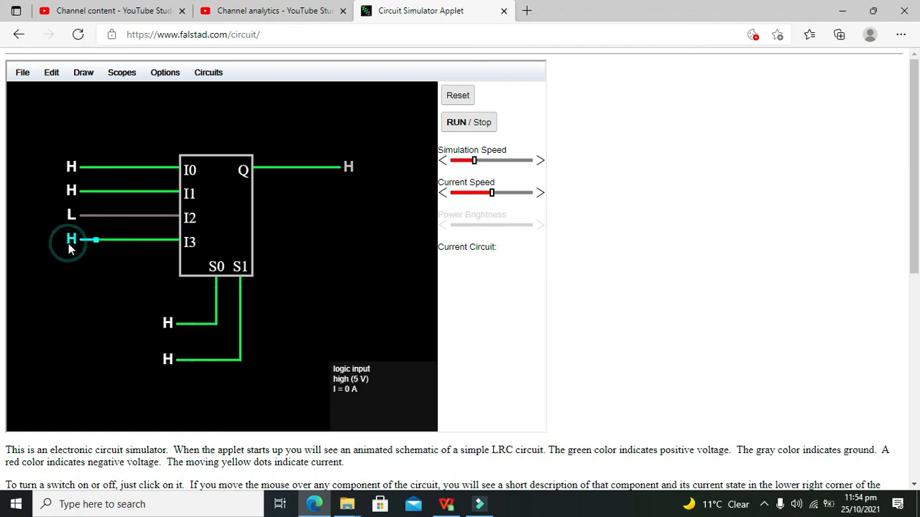
click(72, 238)
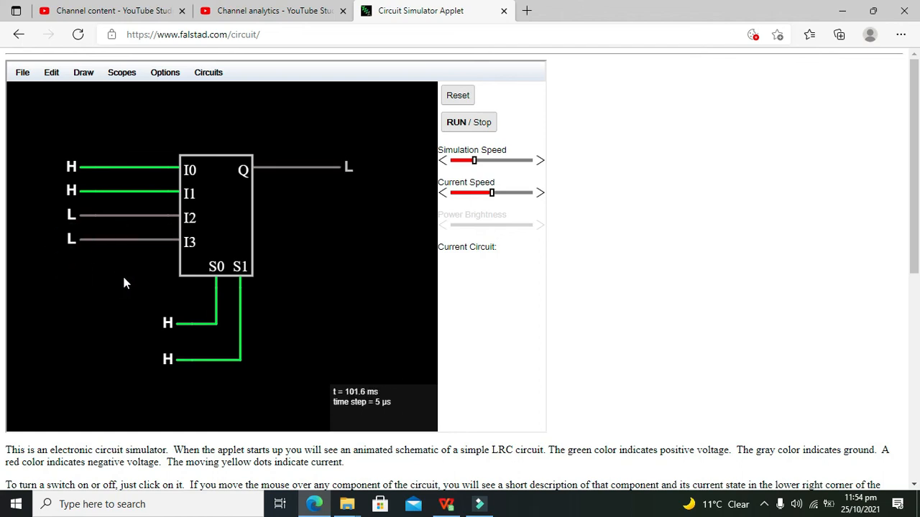
mouse_move(99, 209)
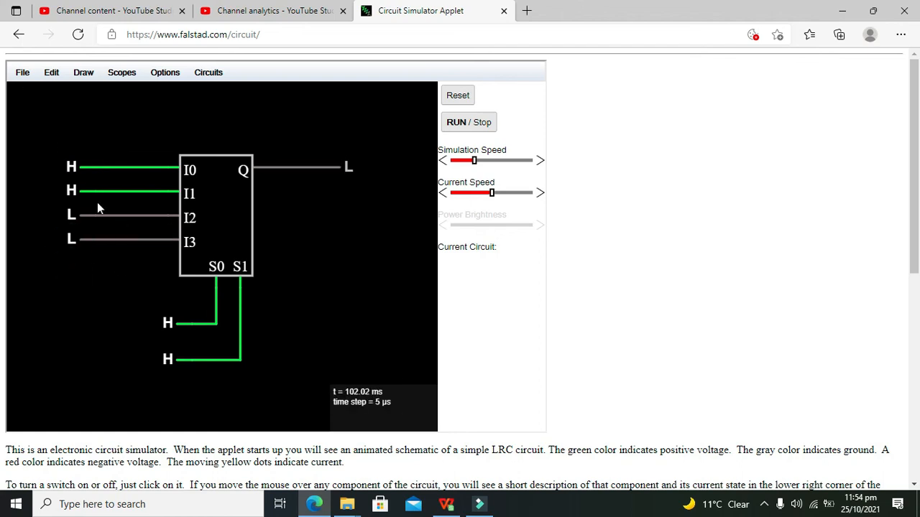
mouse_move(59, 148)
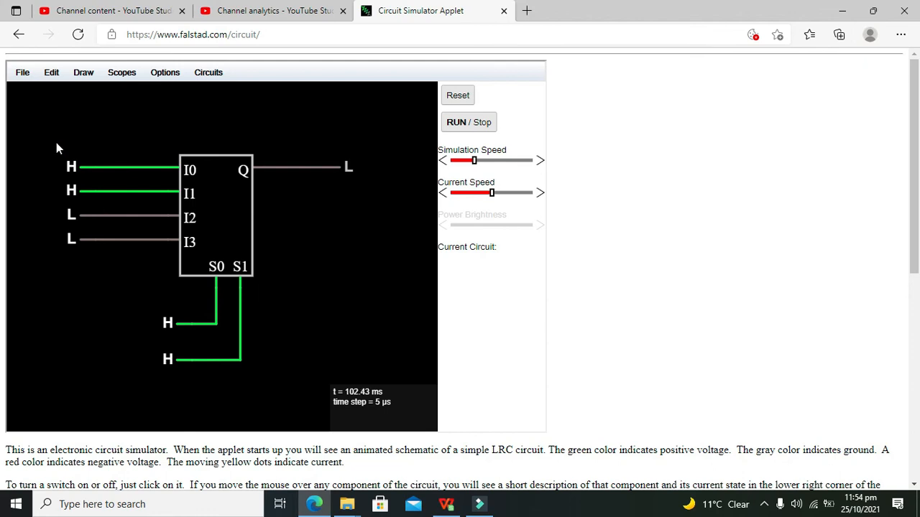
double_click(215, 216)
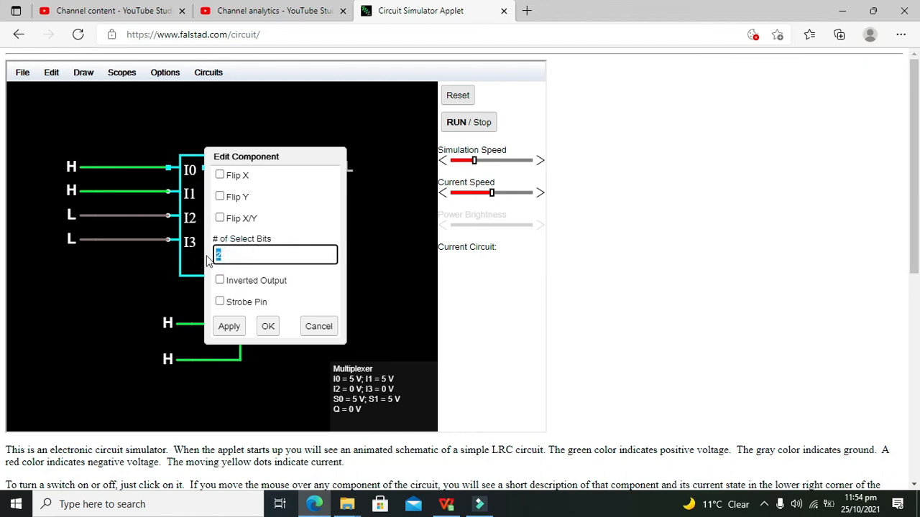
text(3)
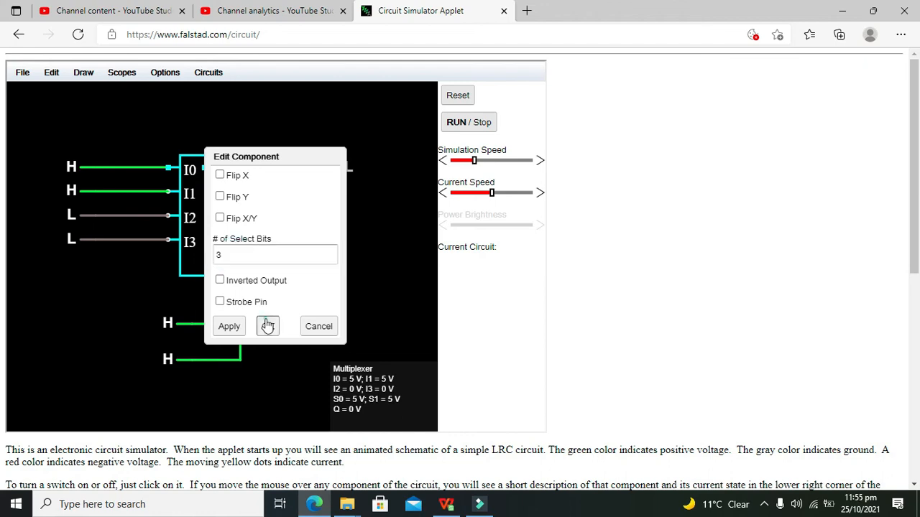
click(229, 325)
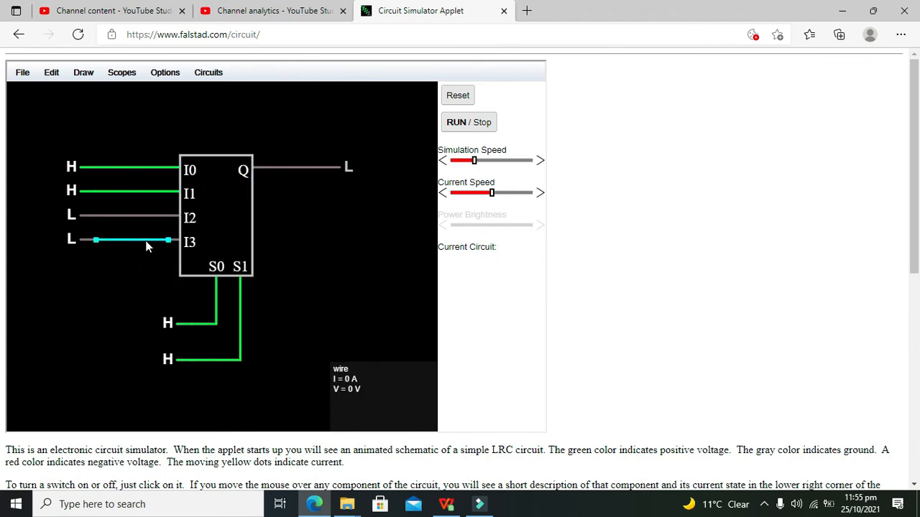
mouse_move(172, 149)
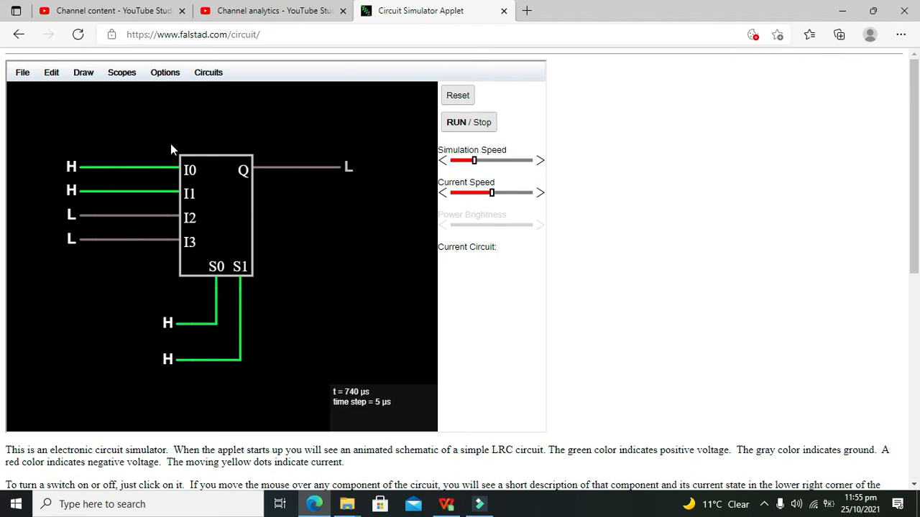
mouse_move(307, 244)
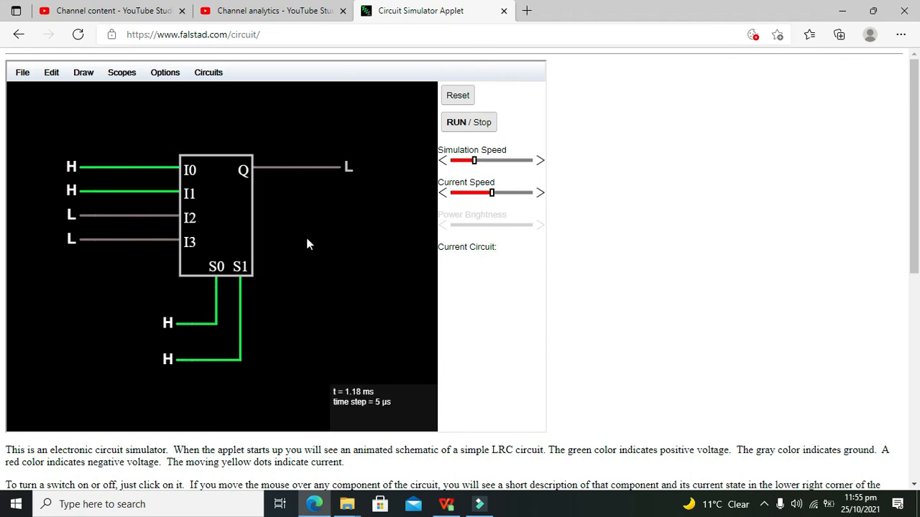
mouse_move(342, 339)
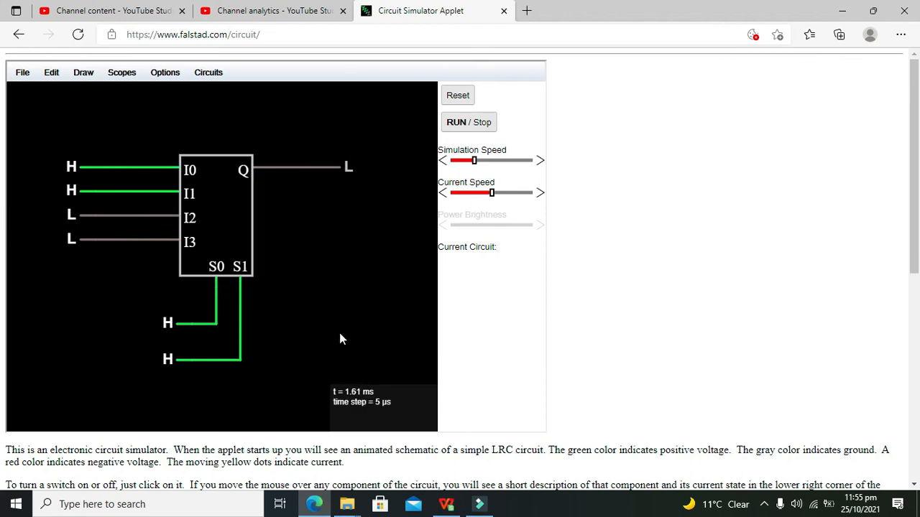
mouse_move(313, 293)
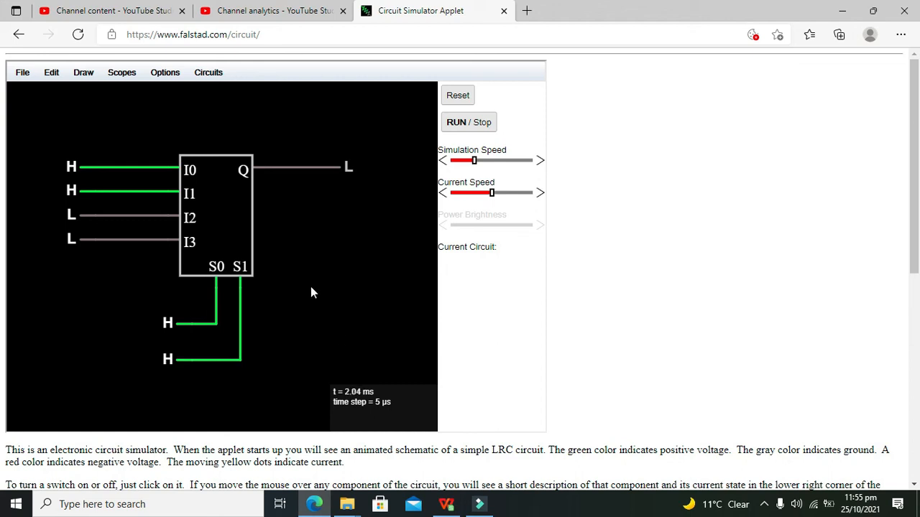
mouse_move(300, 191)
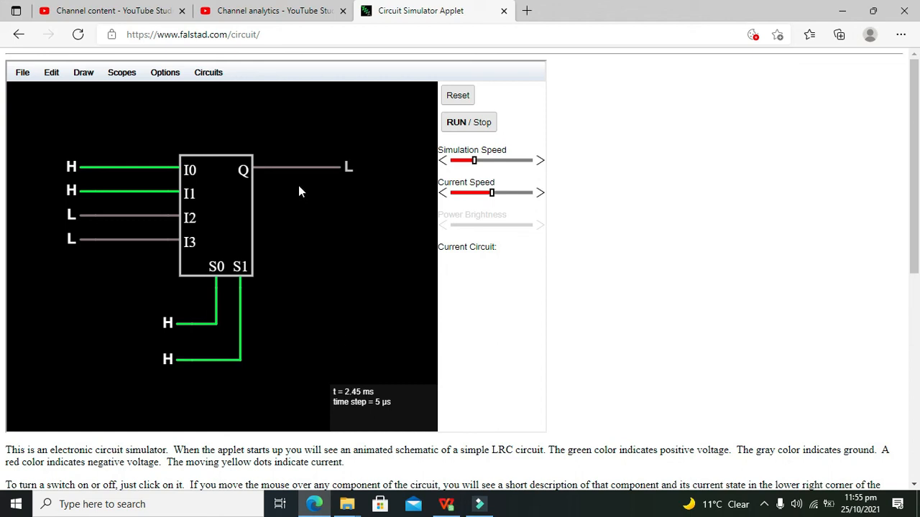
mouse_move(338, 166)
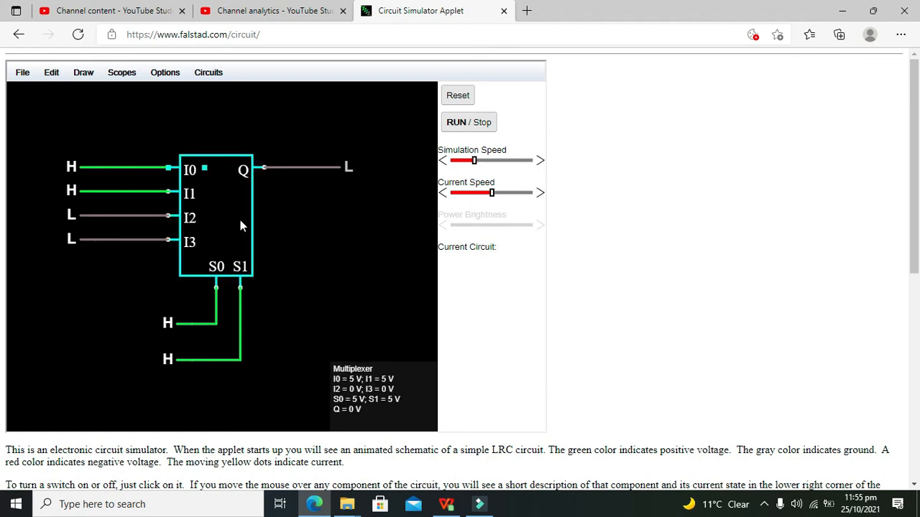
mouse_move(253, 222)
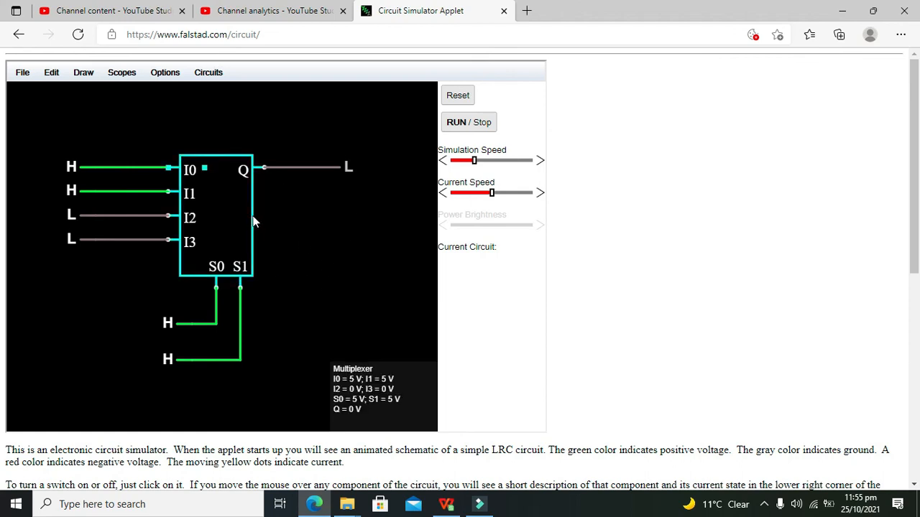
mouse_move(253, 216)
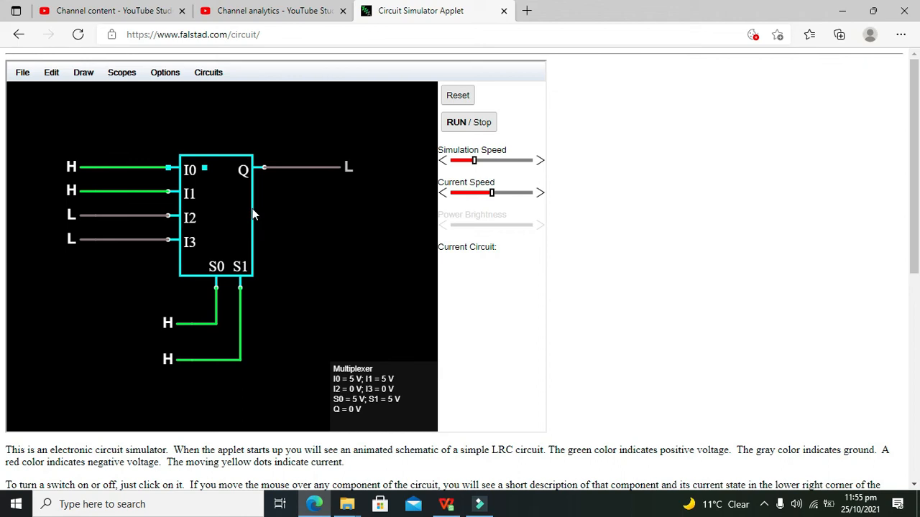